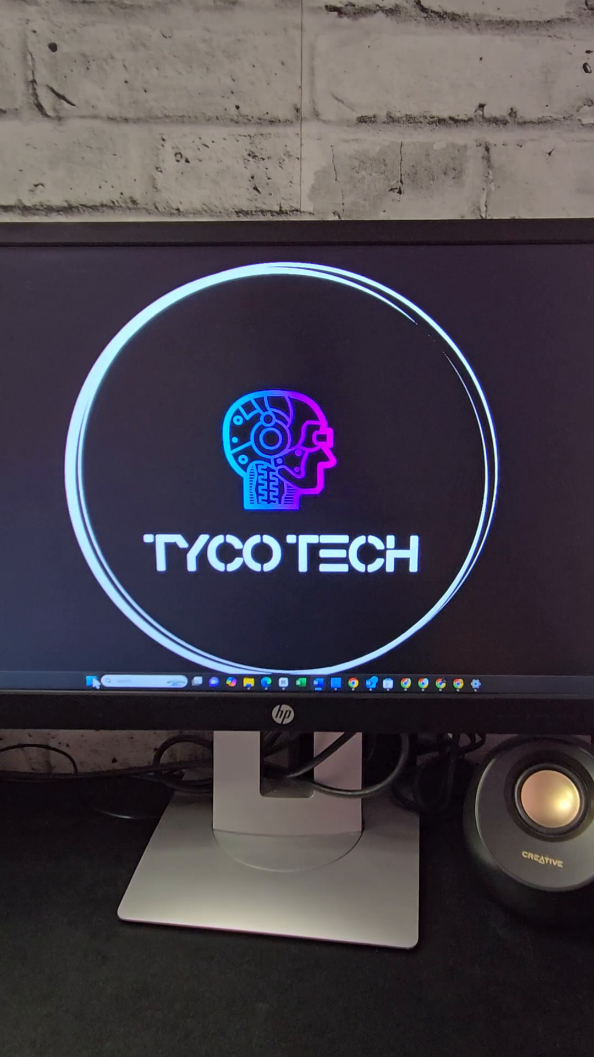
Step: Turn off Start's Show recommendations for tips and apps, then set the lock screen to Picture instead of Windows spotlight
left_click(95, 702)
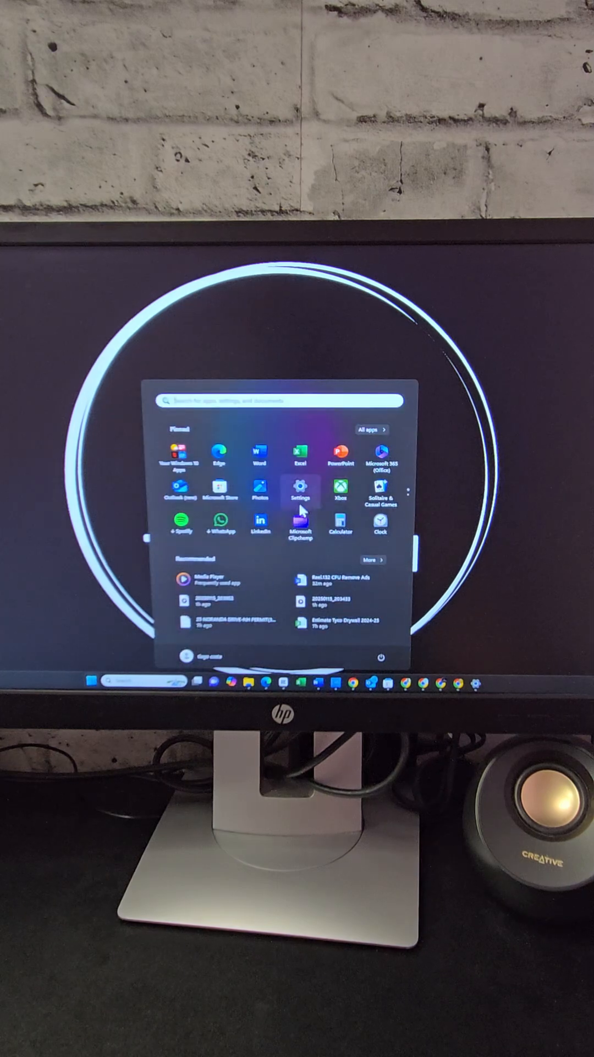
left_click(300, 503)
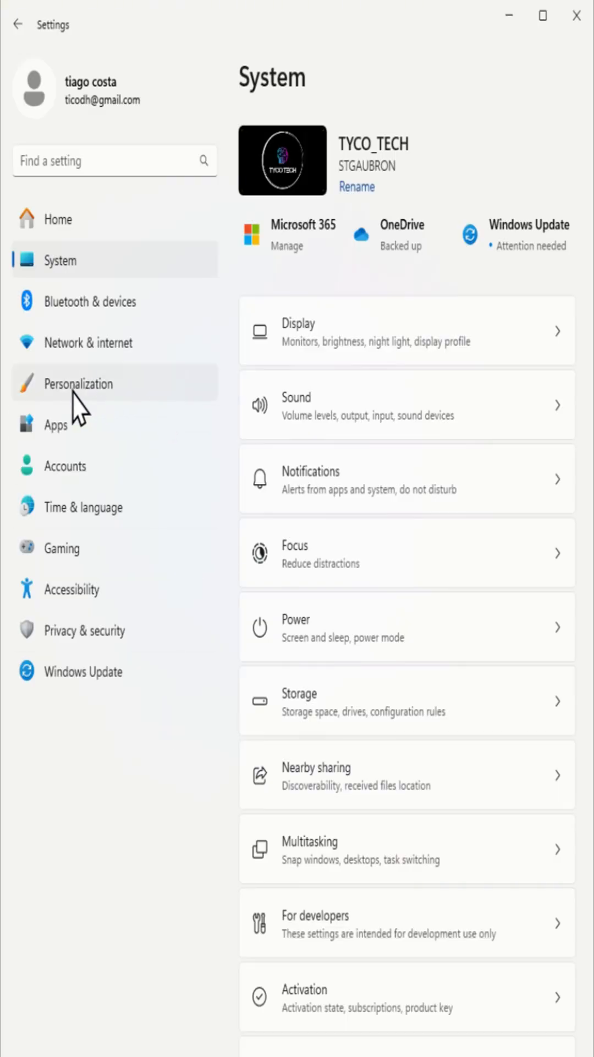
left_click(77, 383)
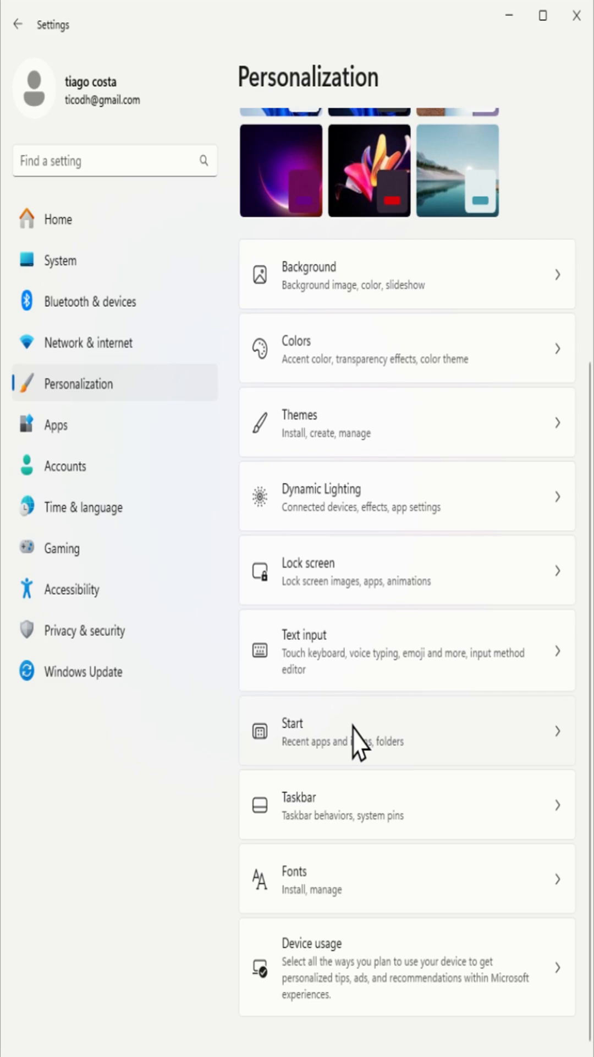
left_click(407, 730)
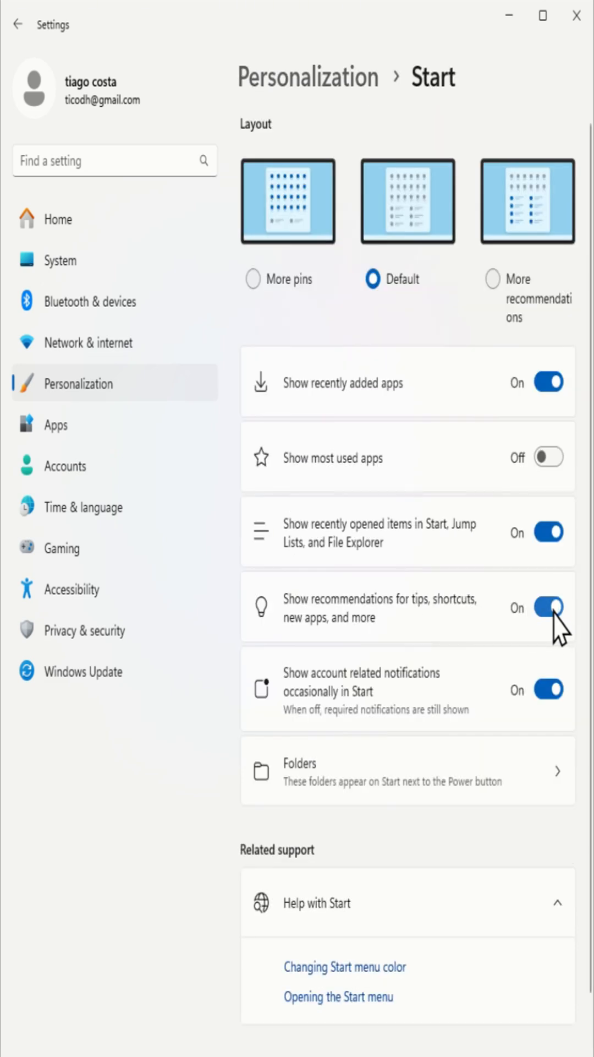
left_click(548, 607)
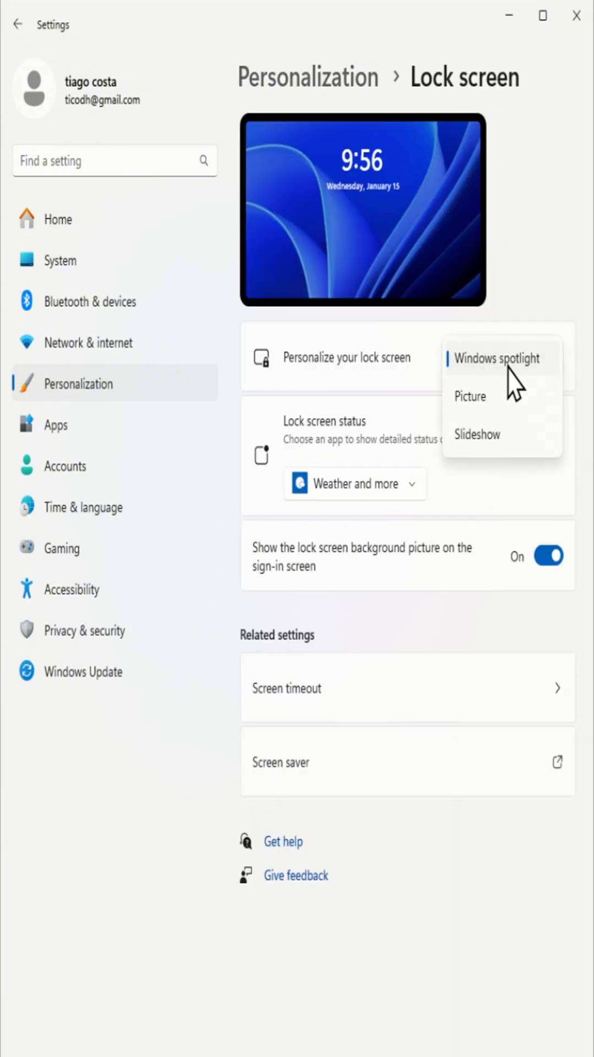
left_click(470, 397)
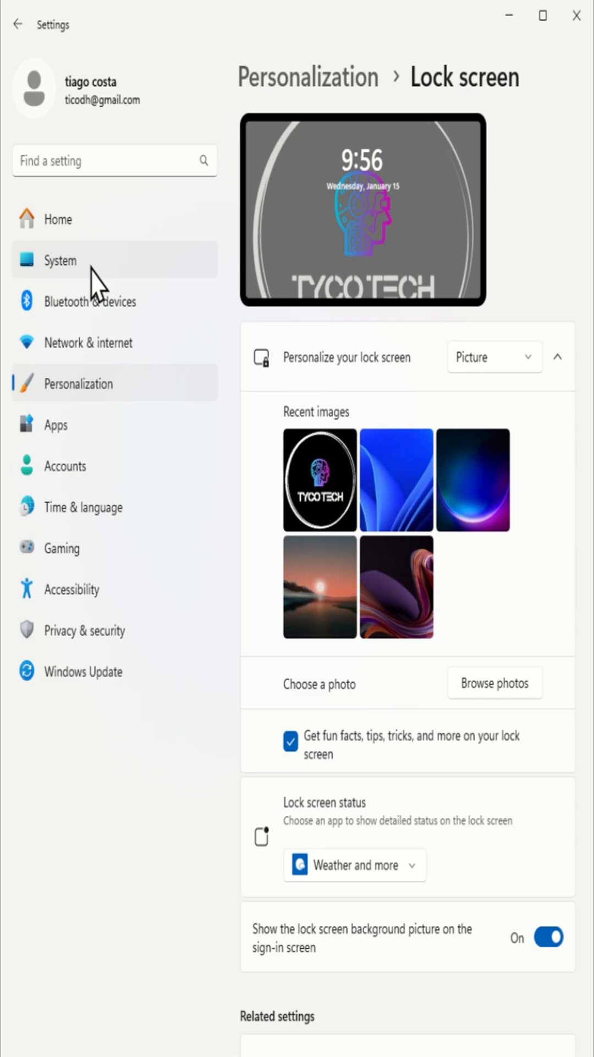
Step: Under System > Notifications, disable the welcome experience and tips suggestions and turn off Messages (via Phone Link)
left_click(59, 260)
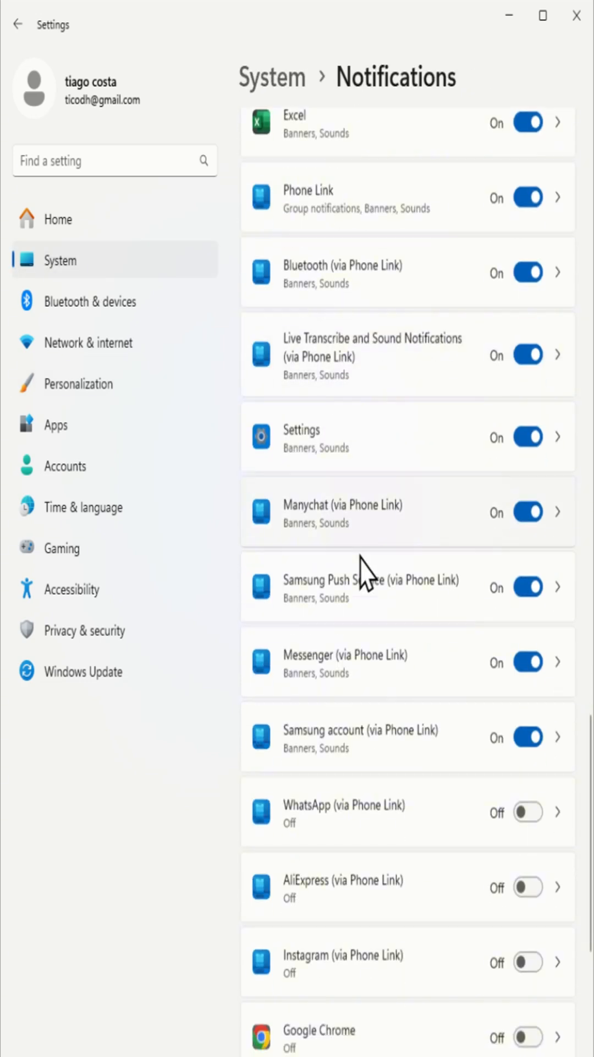
scroll("down", 3)
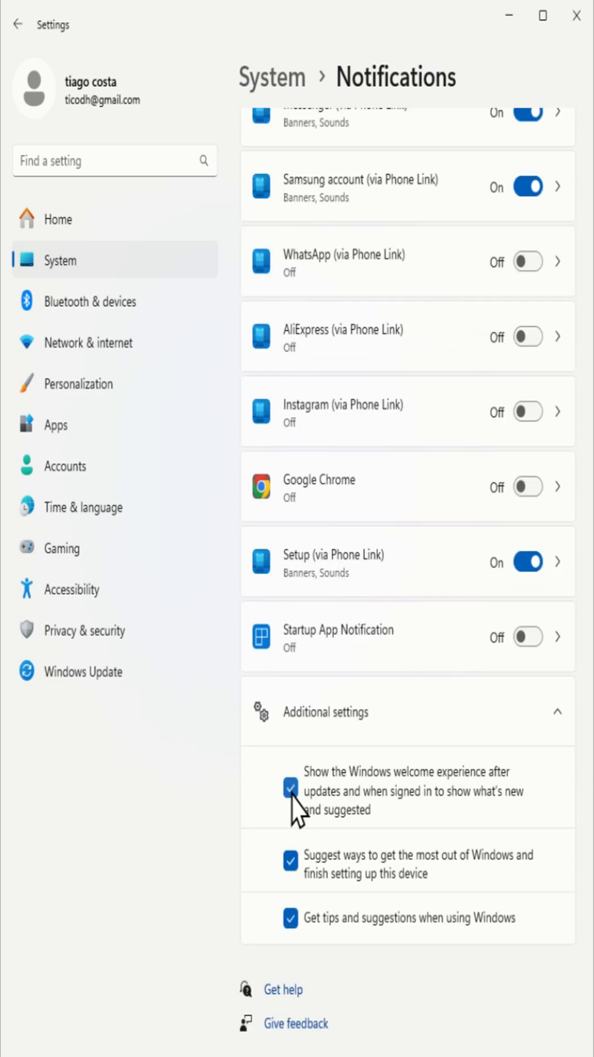
left_click(290, 788)
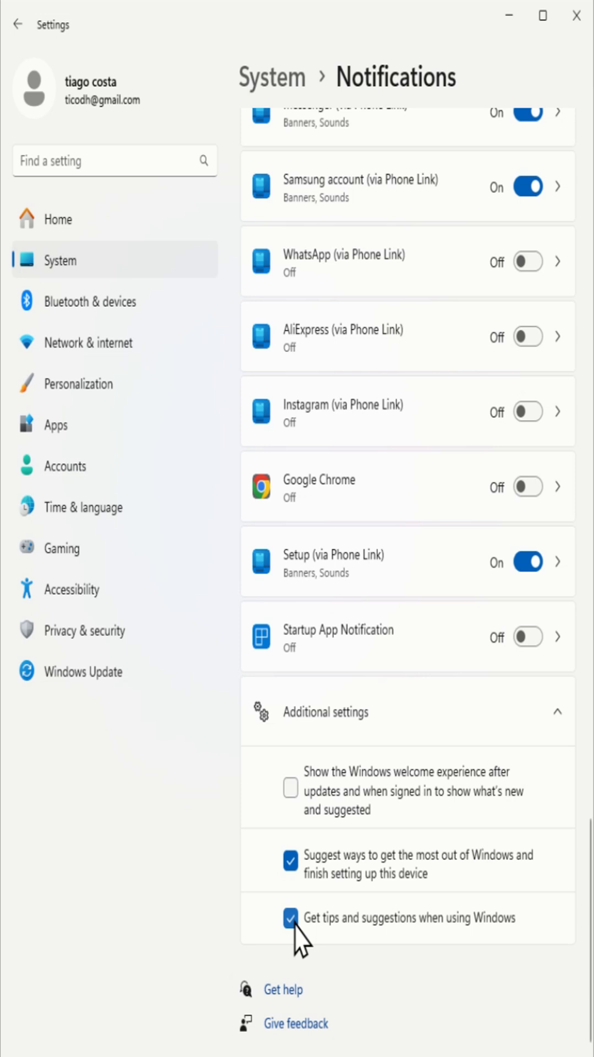
left_click(290, 917)
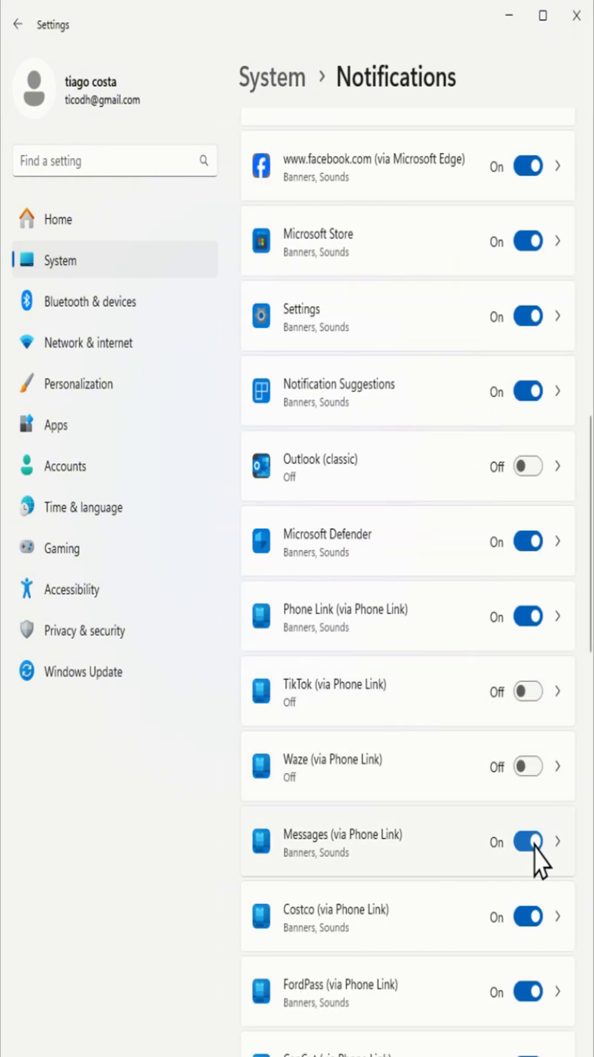
left_click(528, 841)
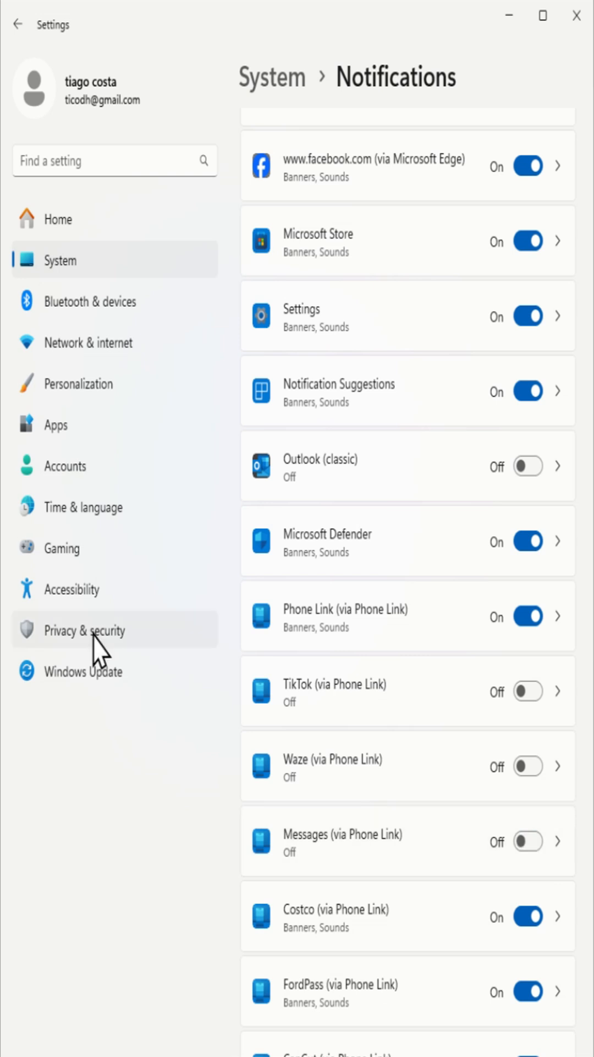
Step: Under Privacy & security > General, switch off personalized ads using the advertising ID
left_click(85, 629)
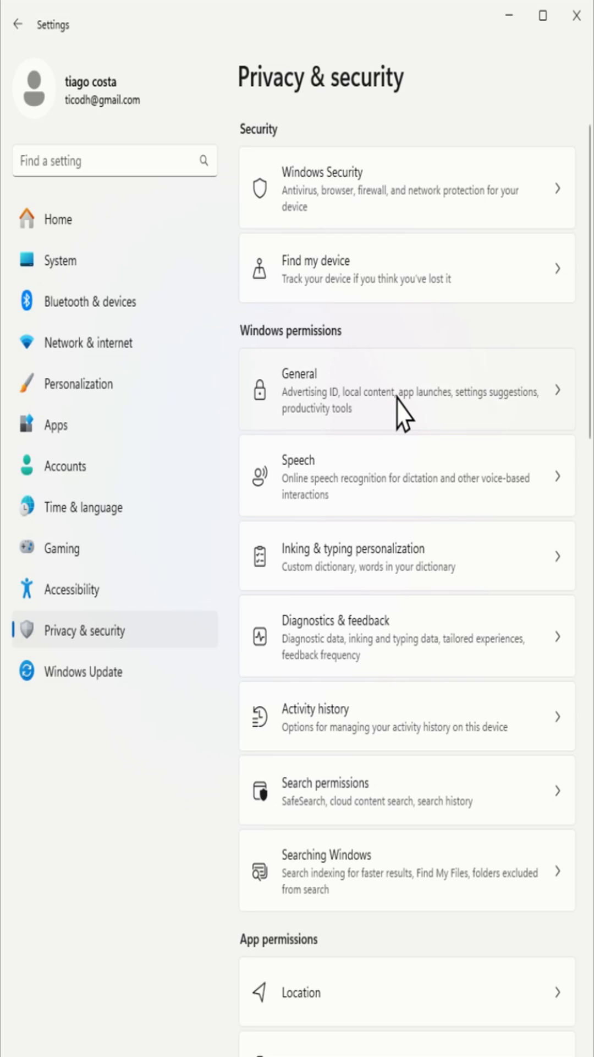
left_click(406, 389)
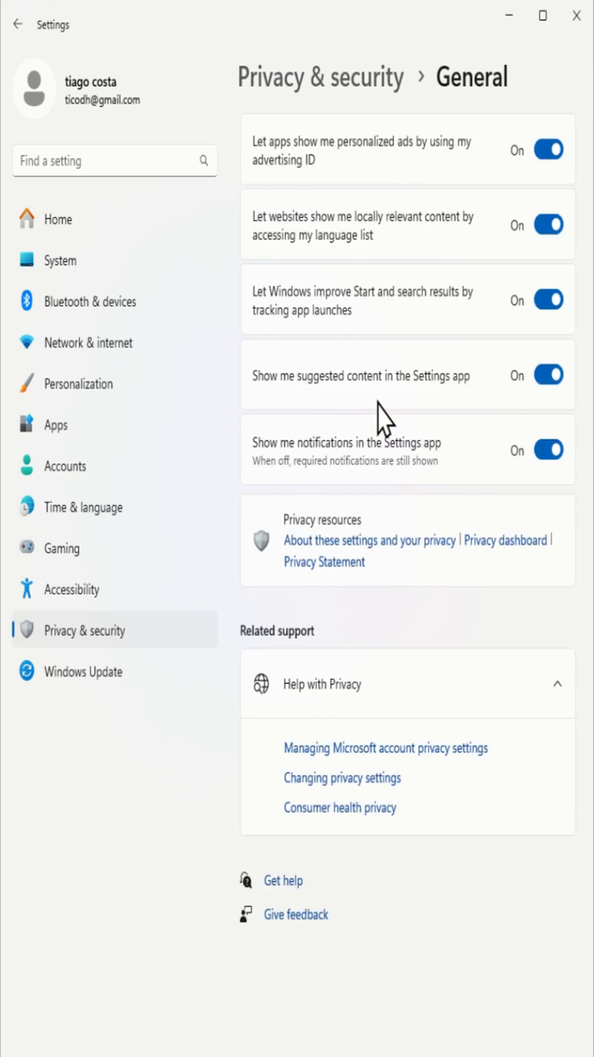
left_click(548, 148)
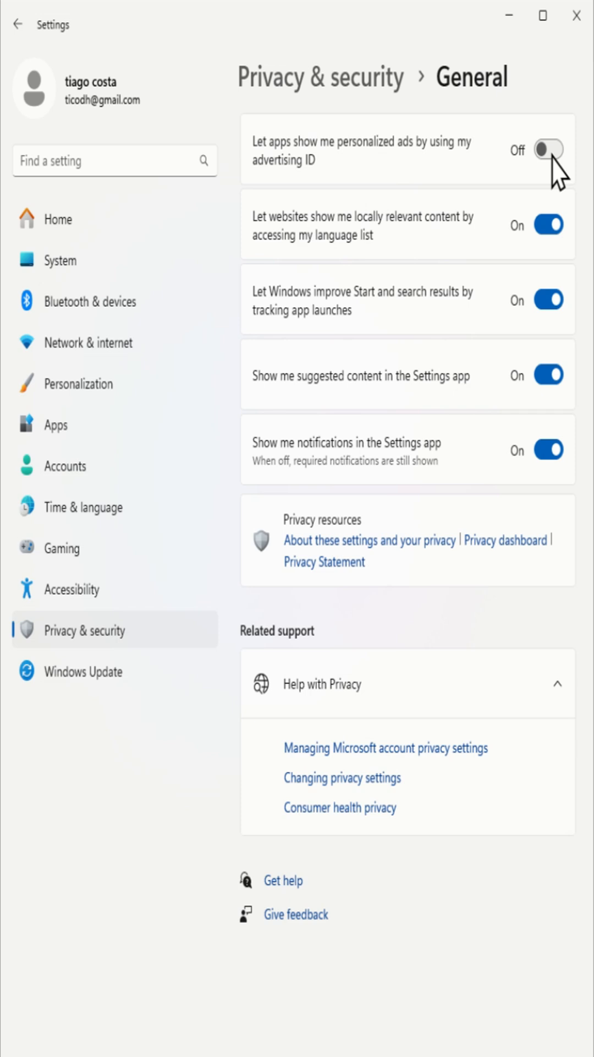
mouse_move(554, 273)
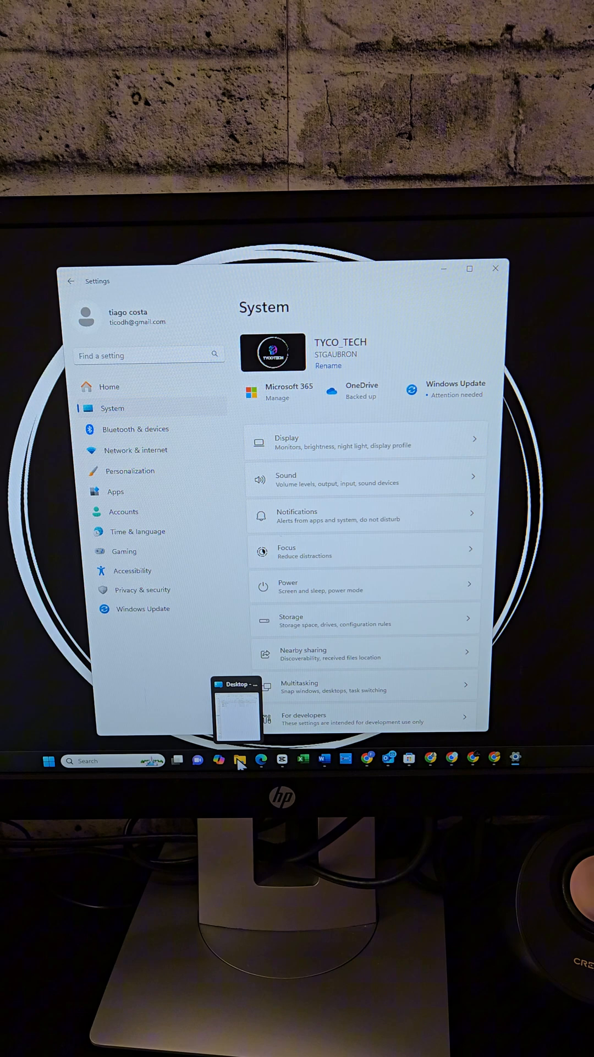
Step: From a desktop File Explorer window, bring up Folder Options at its View advanced settings
left_click(239, 760)
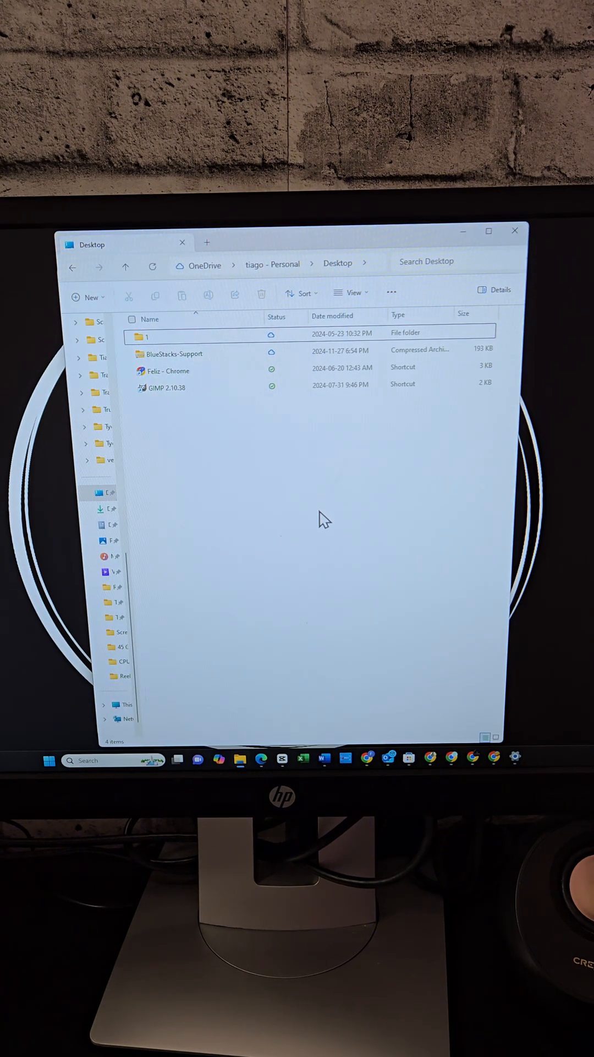
left_click(391, 291)
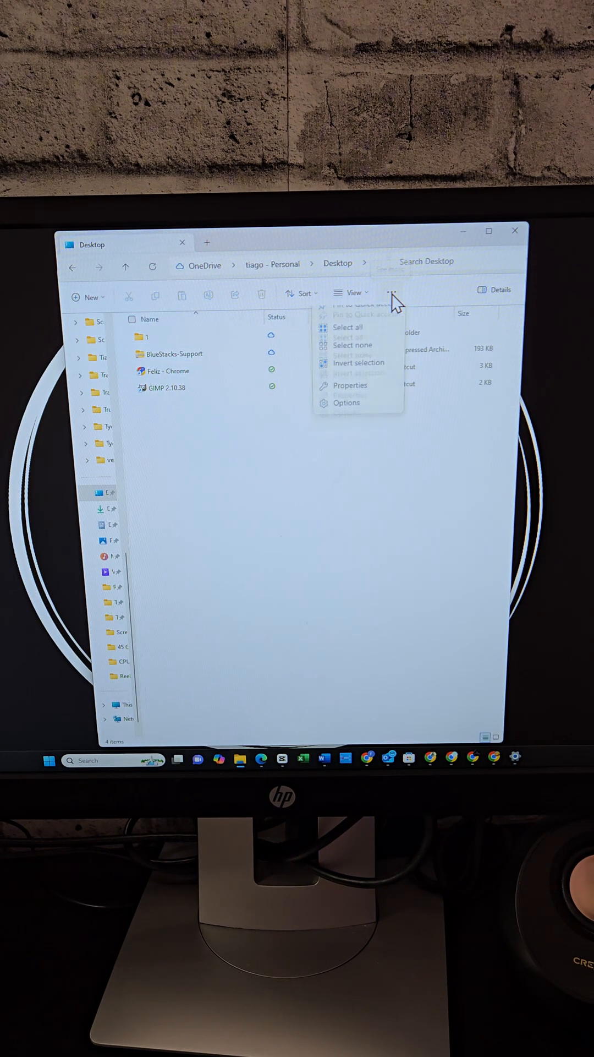
left_click(347, 403)
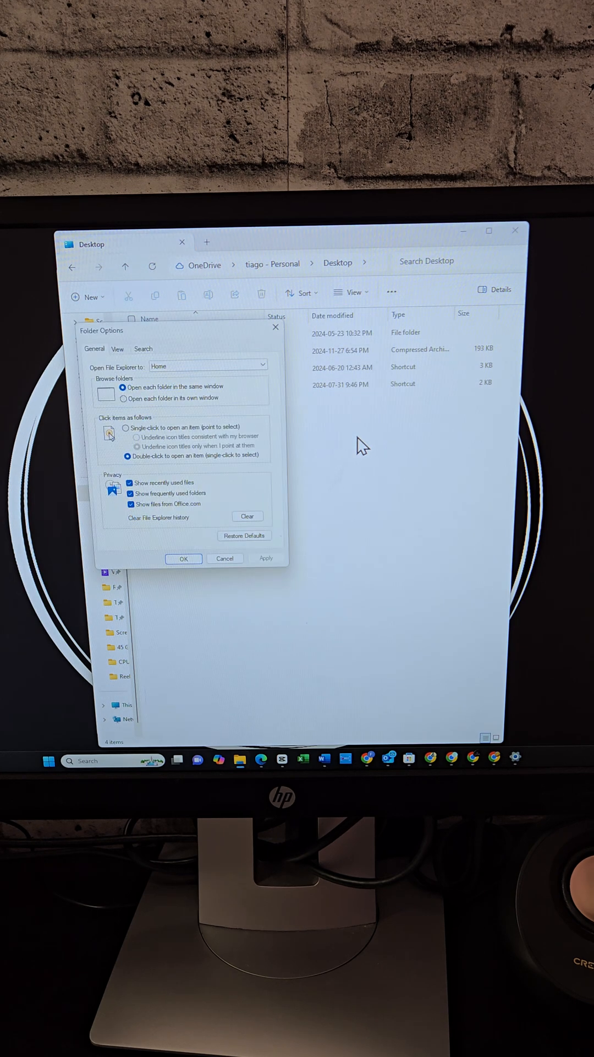
left_click(117, 349)
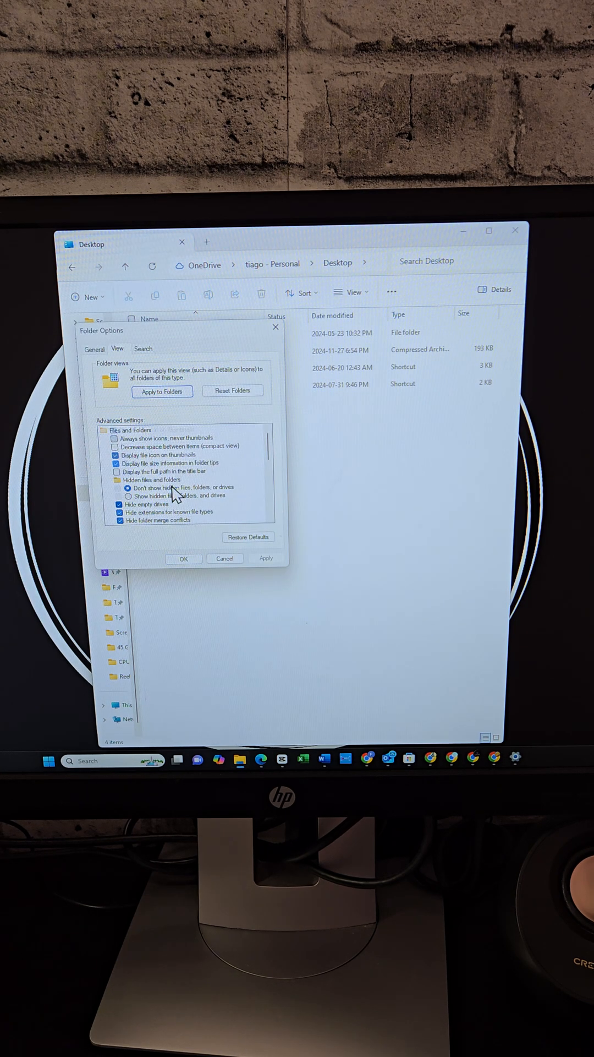